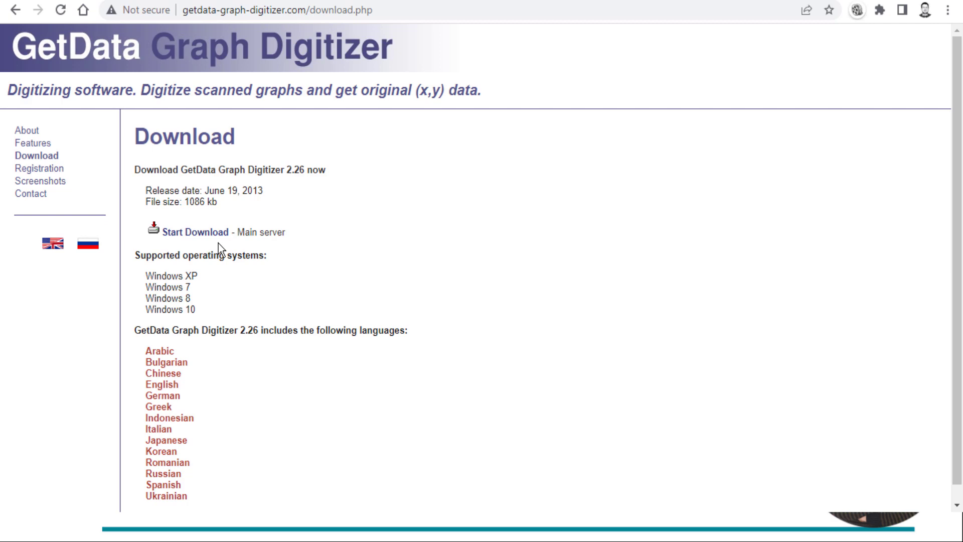
pyautogui.moveTo(297, 289)
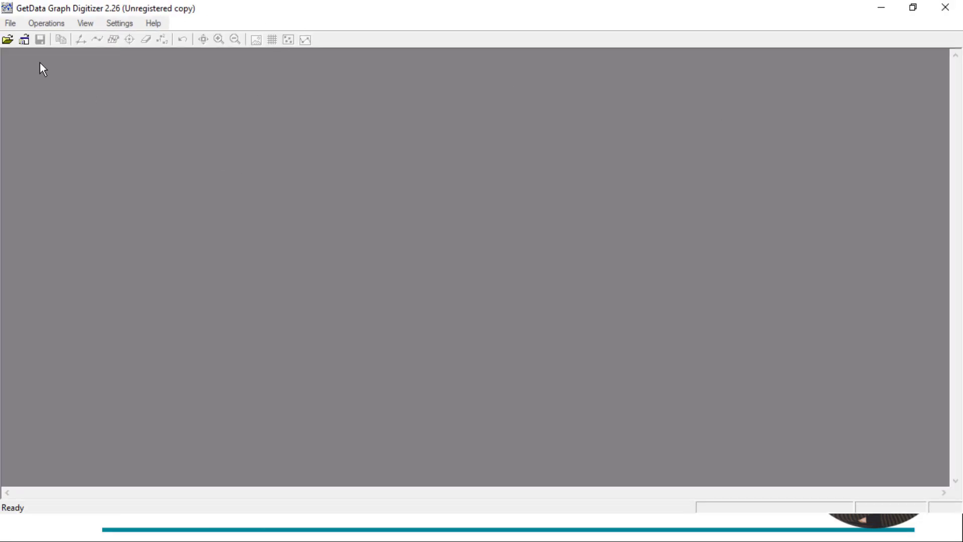
# - Load the Young's modulus graph image 01.JPG via File > Open Image
pyautogui.click(9, 22)
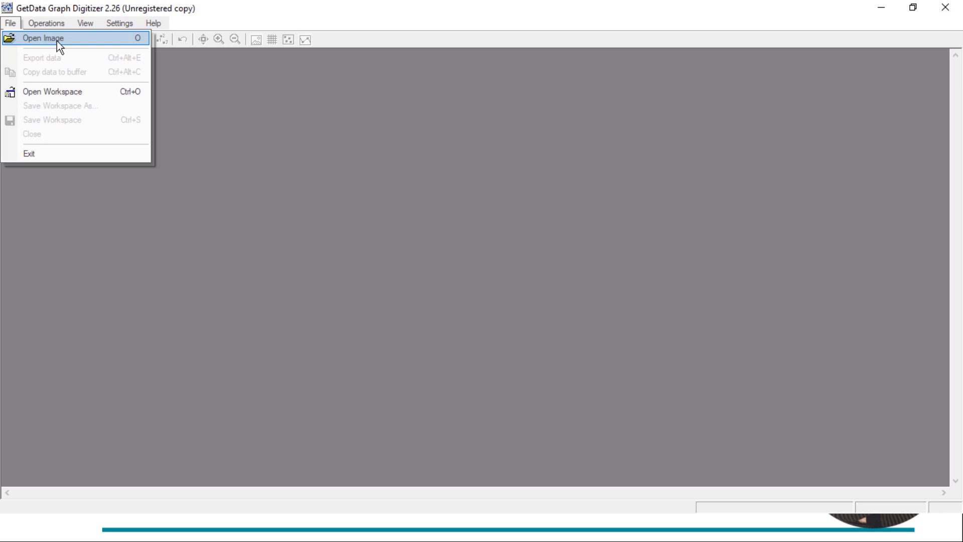
pyautogui.click(42, 37)
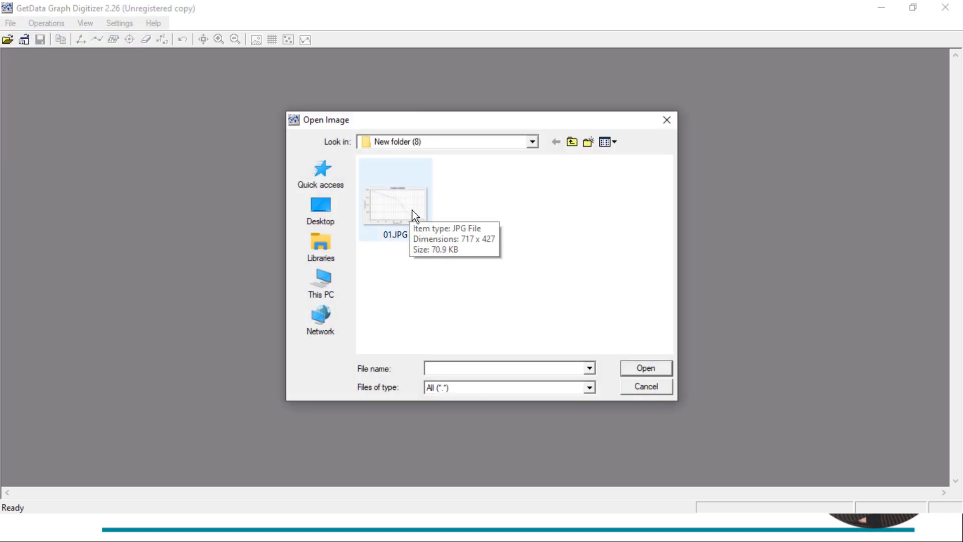
pyautogui.doubleClick(394, 200)
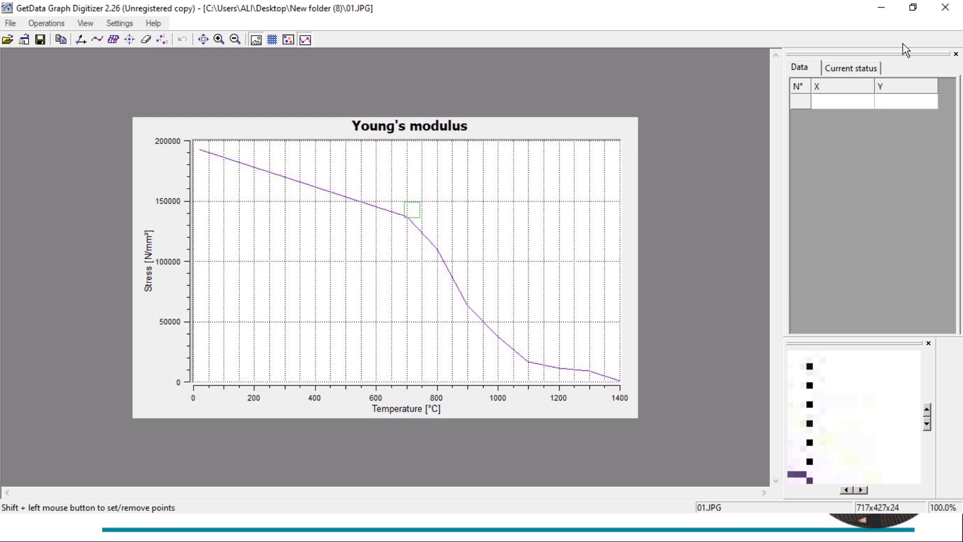
pyautogui.moveTo(251, 233)
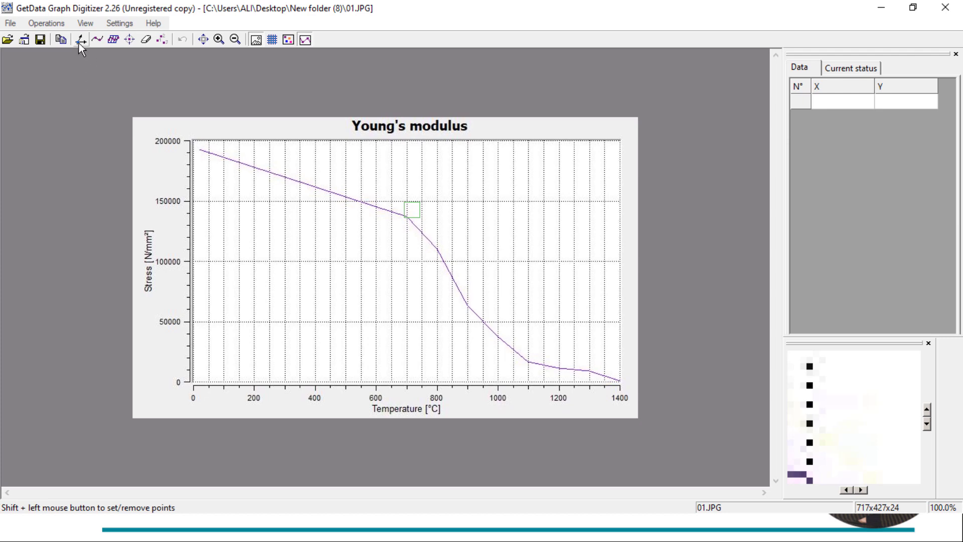
pyautogui.moveTo(81, 39)
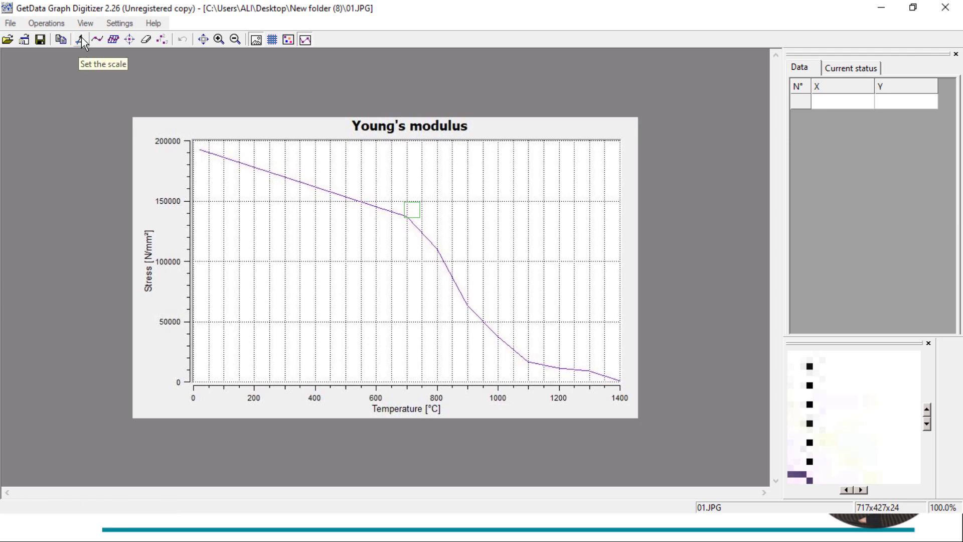
# - Start axis calibration and set the temperature axis origin as Xmin = 0
pyautogui.click(81, 39)
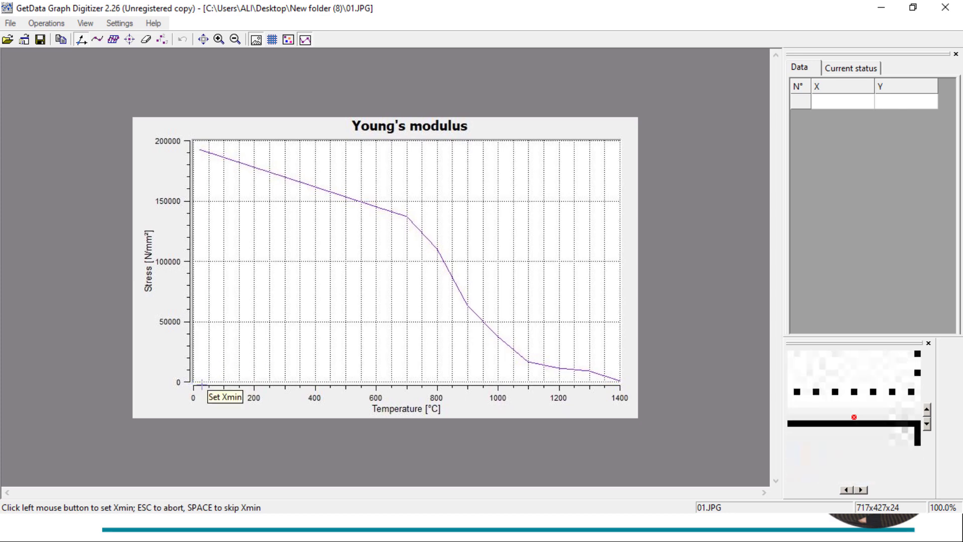
pyautogui.moveTo(301, 362)
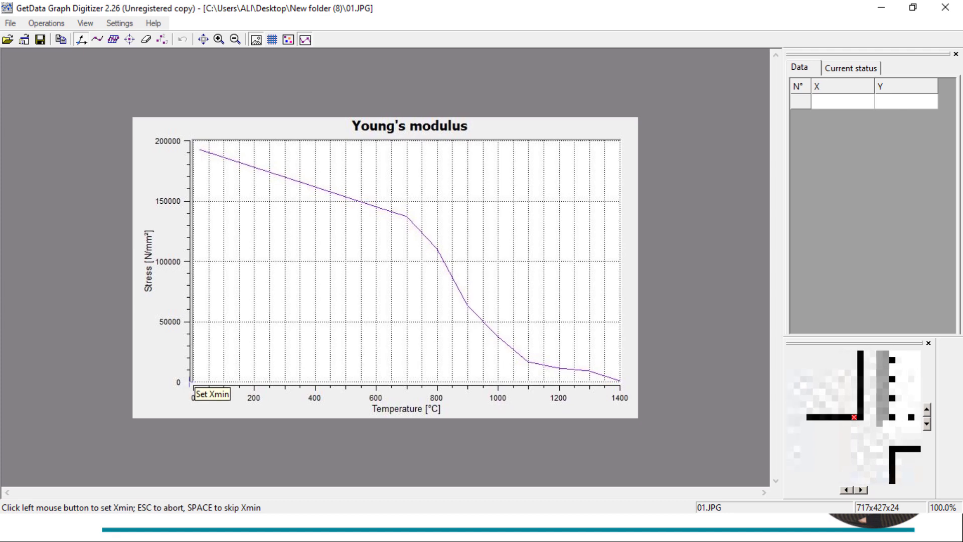
pyautogui.click(192, 381)
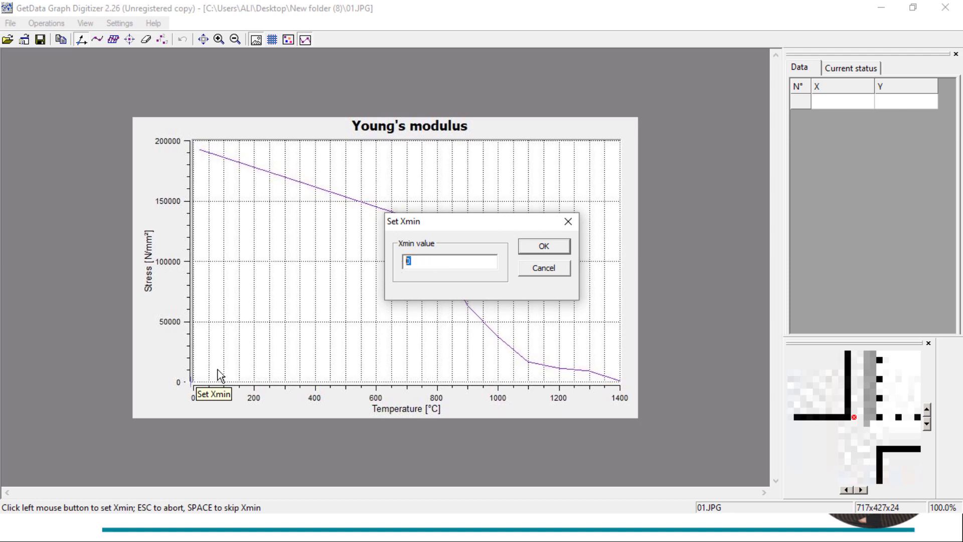
pyautogui.moveTo(458, 264)
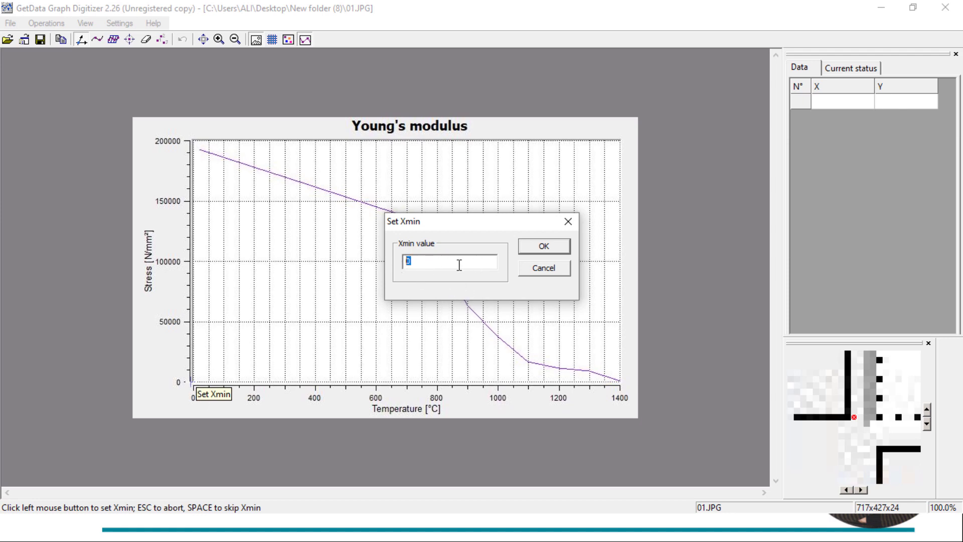
pyautogui.click(542, 245)
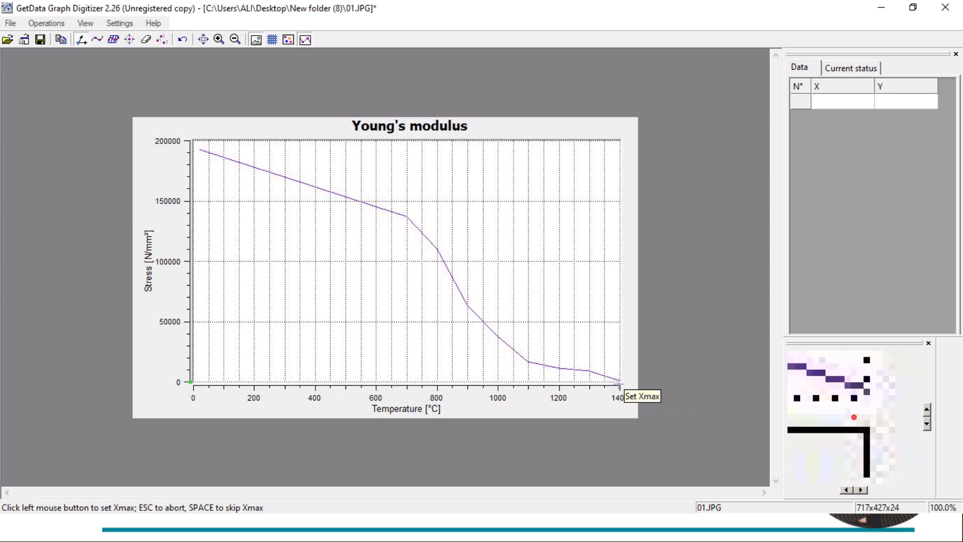
# - Mark the 1400 tick on the temperature axis and confirm it as Xmax
pyautogui.click(618, 385)
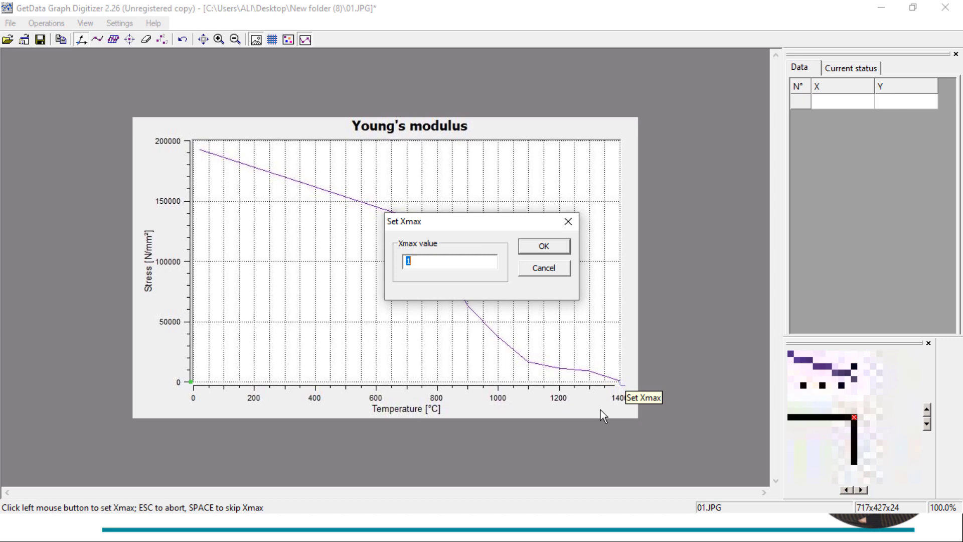
pyautogui.moveTo(583, 337)
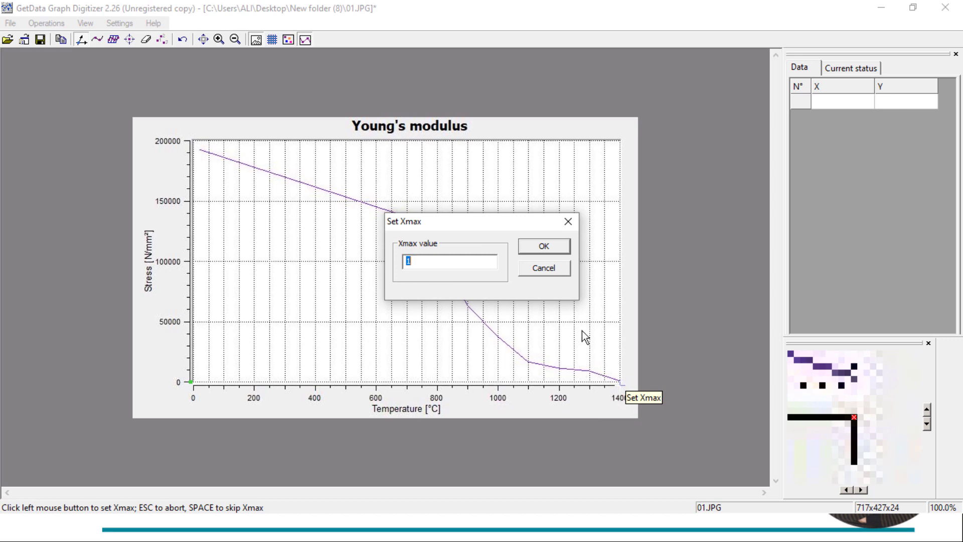
pyautogui.write('10')
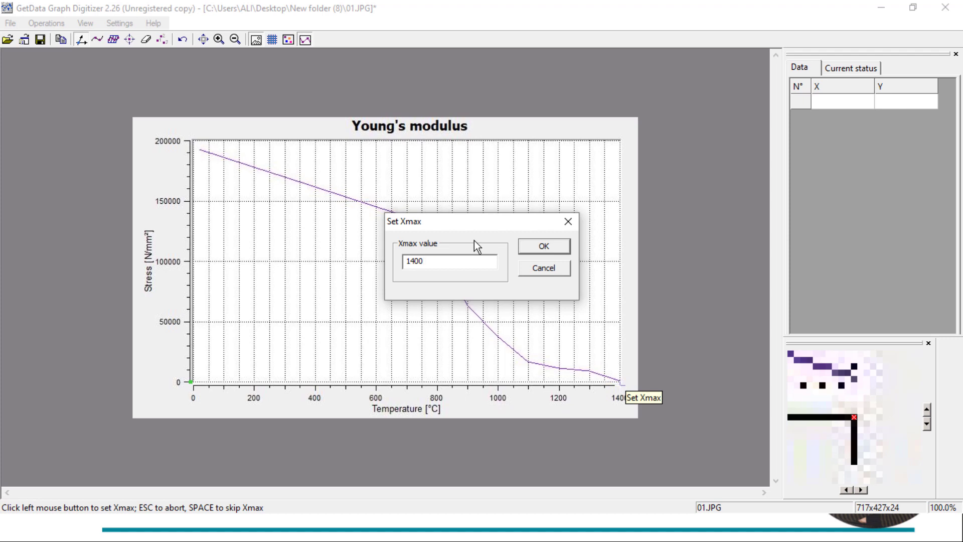
pyautogui.click(542, 245)
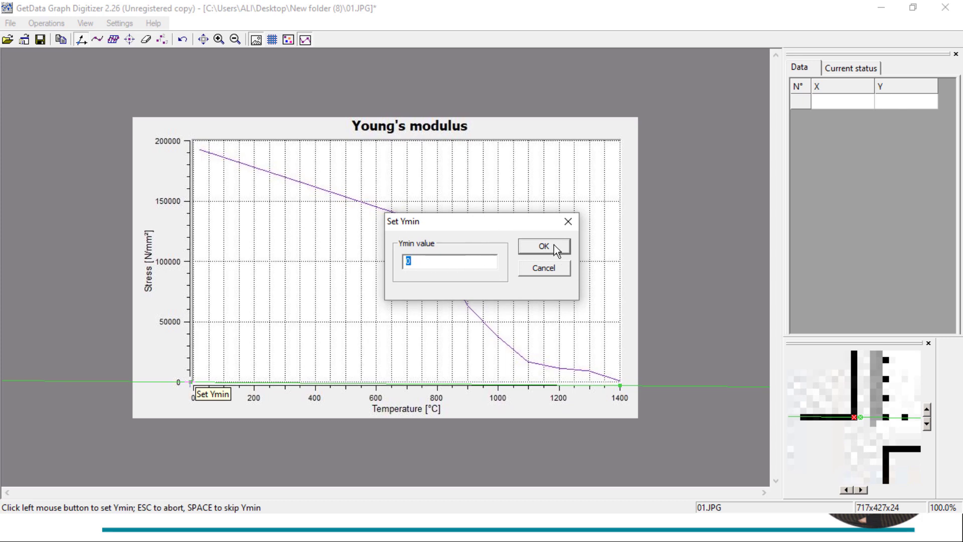
# - Confirm 0 as the stress axis minimum in the Set Ymin dialog
pyautogui.click(542, 246)
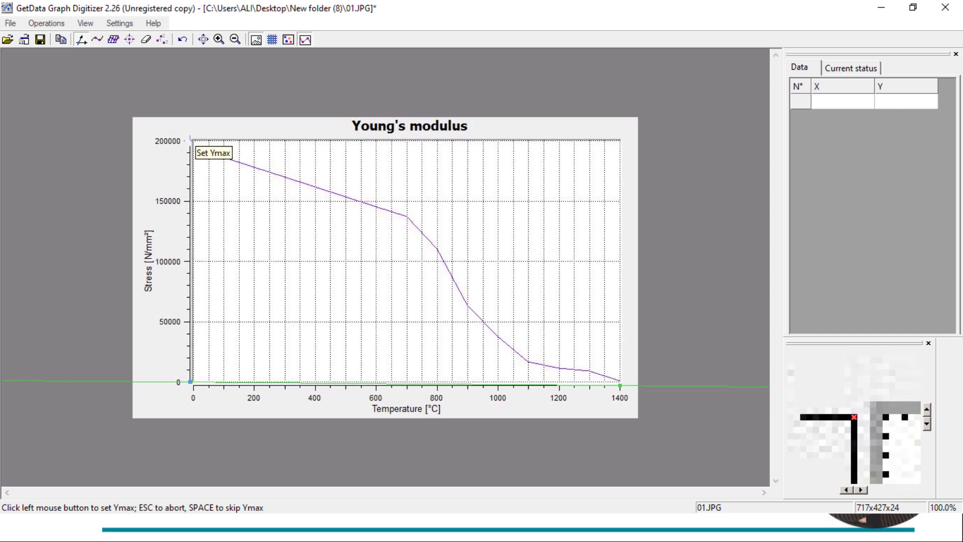
# - Mark the 200000 stress tick and enter 2e5 as Ymax
pyautogui.click(191, 140)
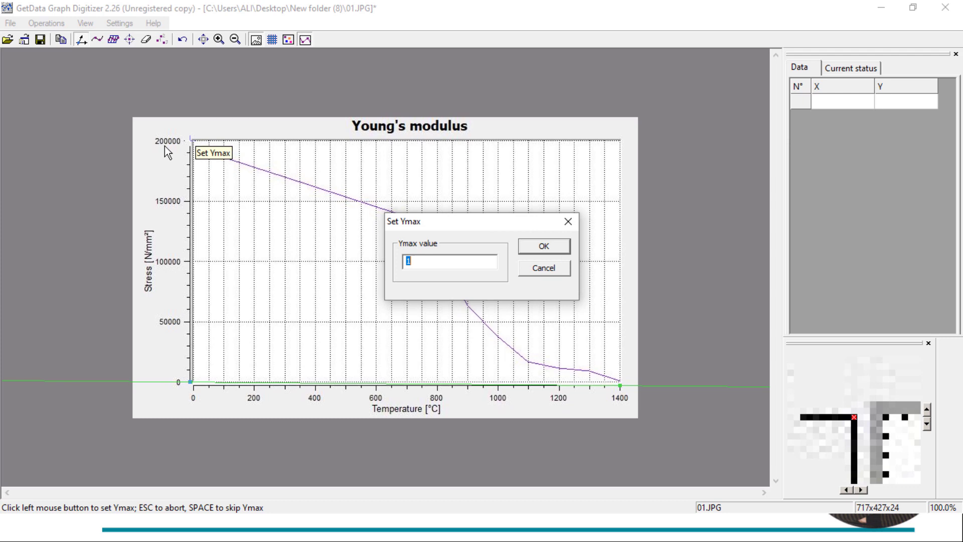
pyautogui.moveTo(266, 190)
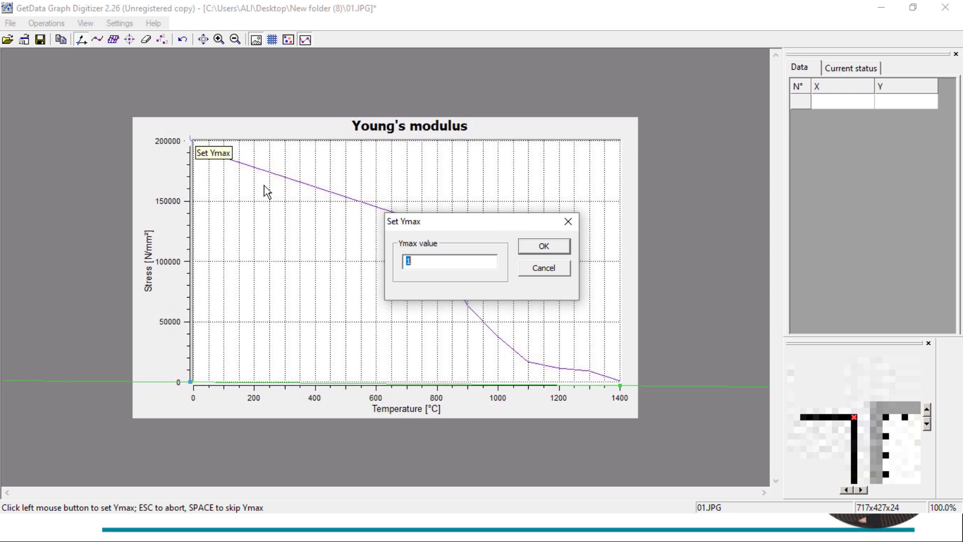
pyautogui.moveTo(744, 491)
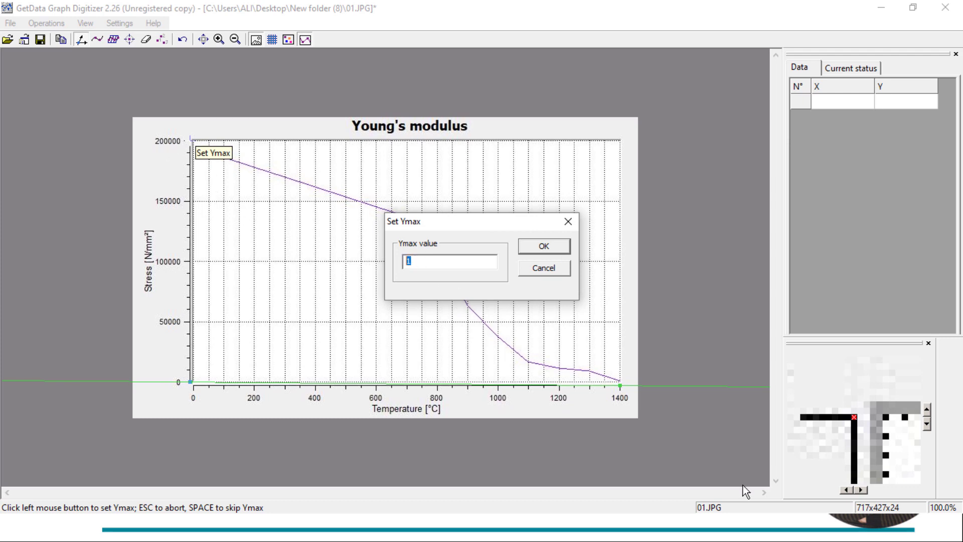
pyautogui.write('200000')
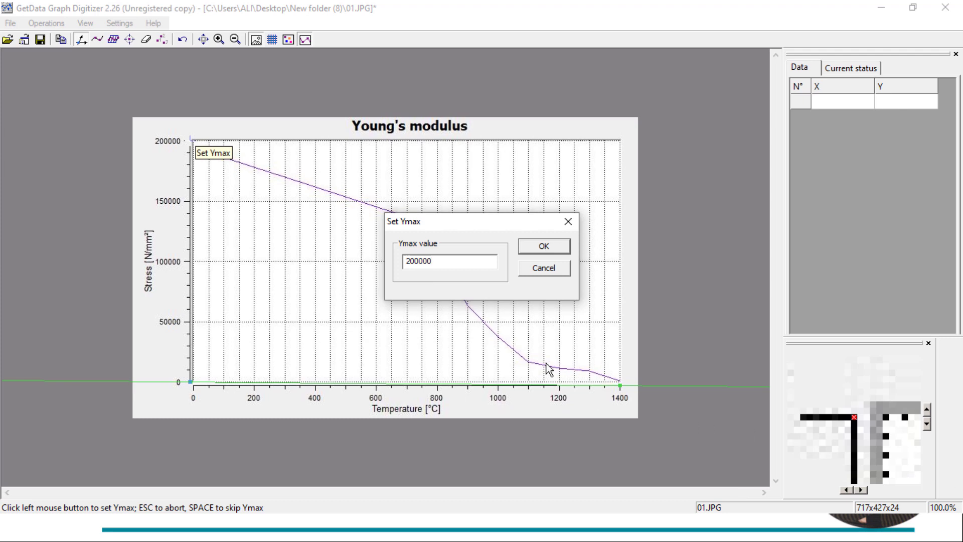
pyautogui.doubleClick(421, 261)
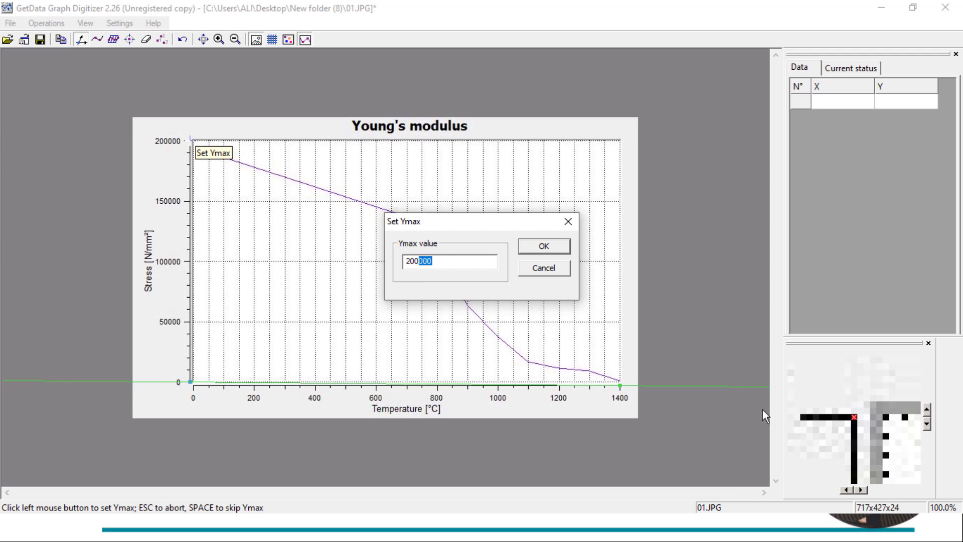
pyautogui.write('2e5')
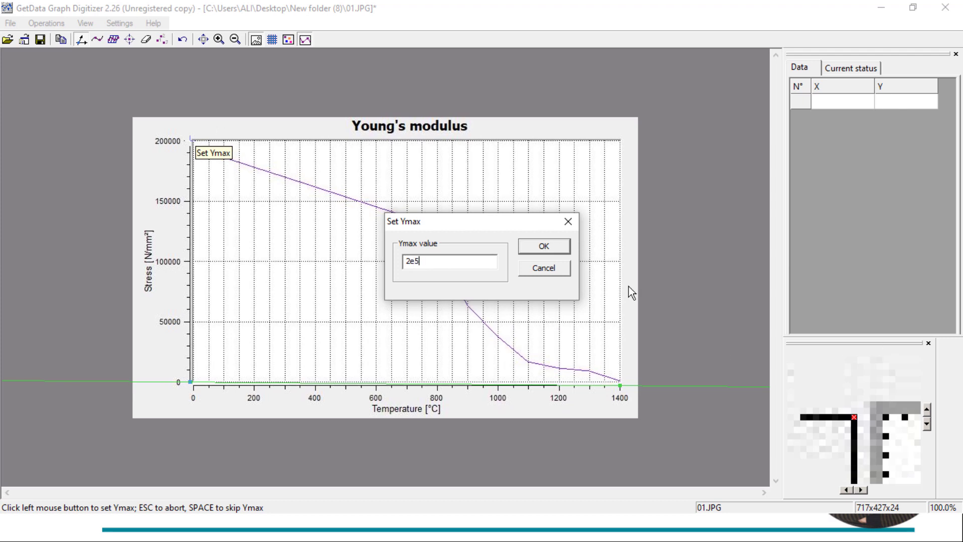
pyautogui.click(542, 246)
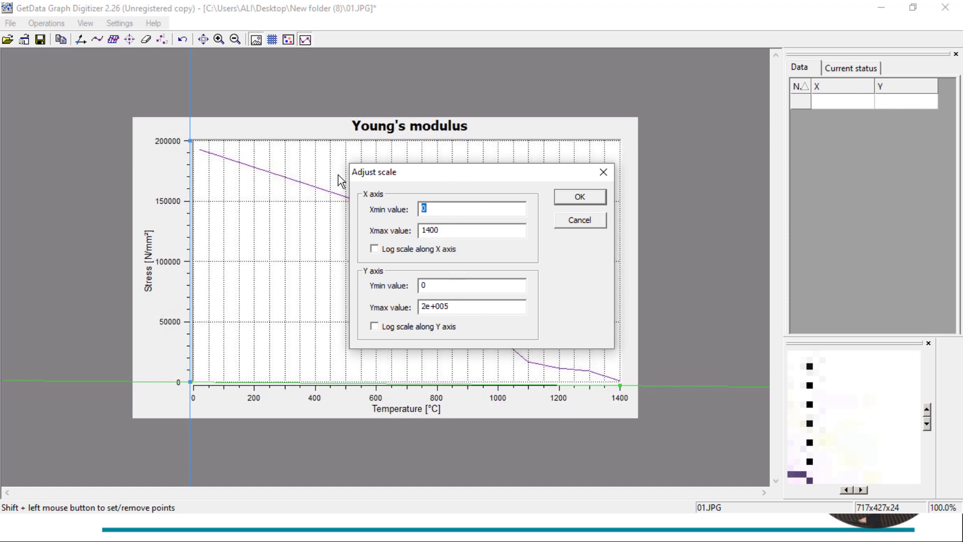
pyautogui.moveTo(424, 326)
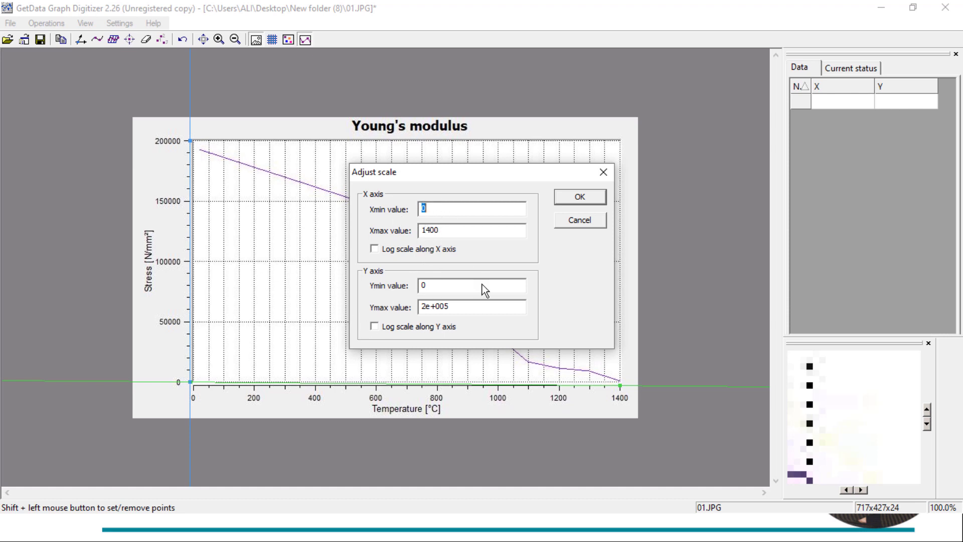
pyautogui.moveTo(355, 336)
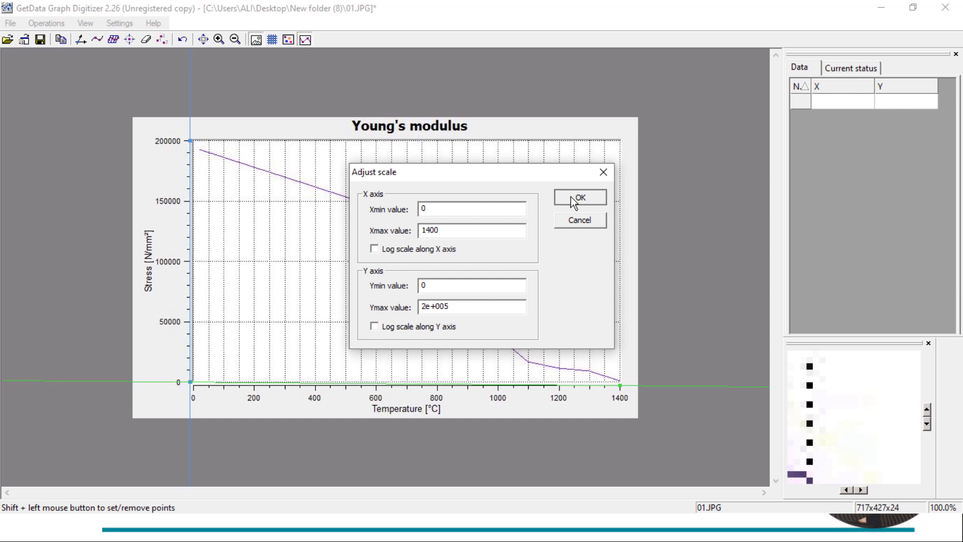
# - Accept the axis limits X 0–1400 and Y 0–2e+005 in Adjust scale
pyautogui.click(577, 196)
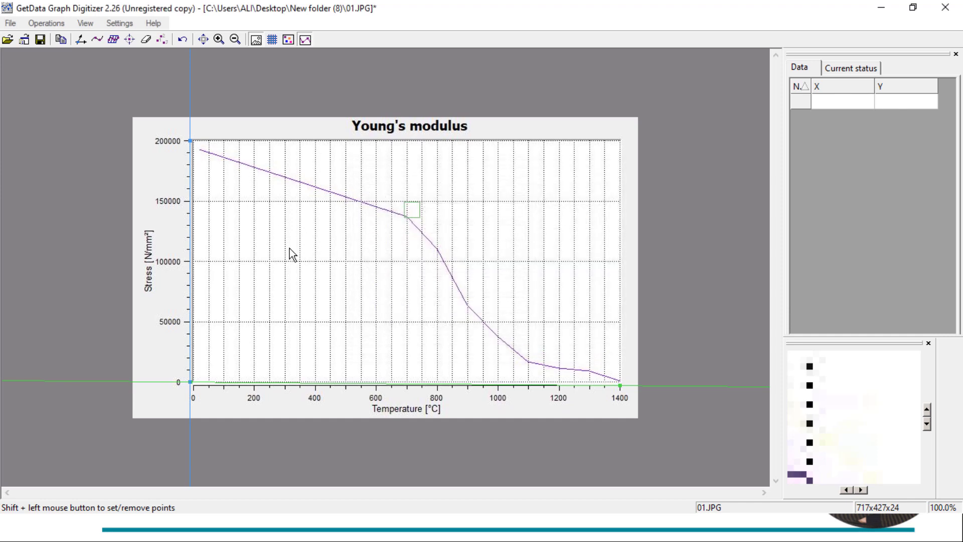
pyautogui.moveTo(128, 39)
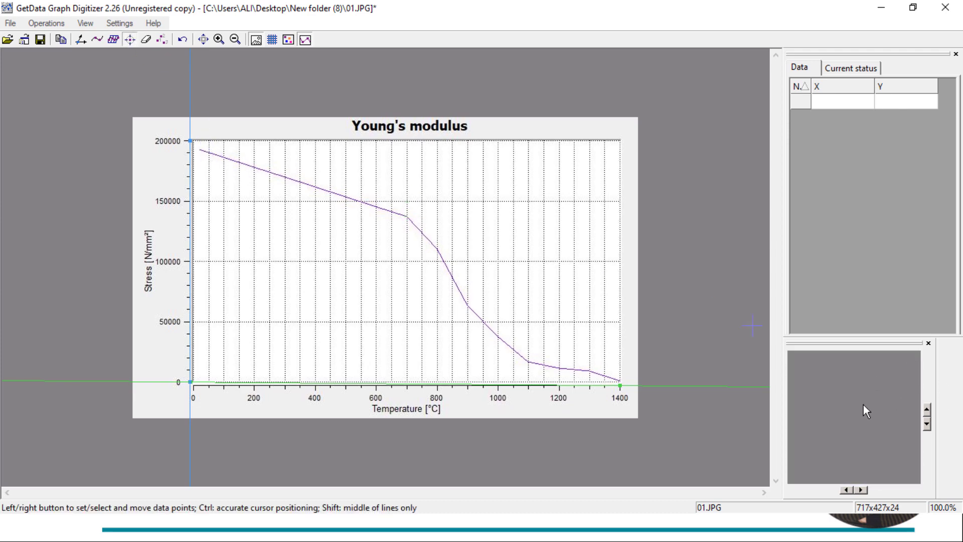
# - Digitize curve points from about 30 °C through the steep drop to about 1234 °C
pyautogui.click(199, 150)
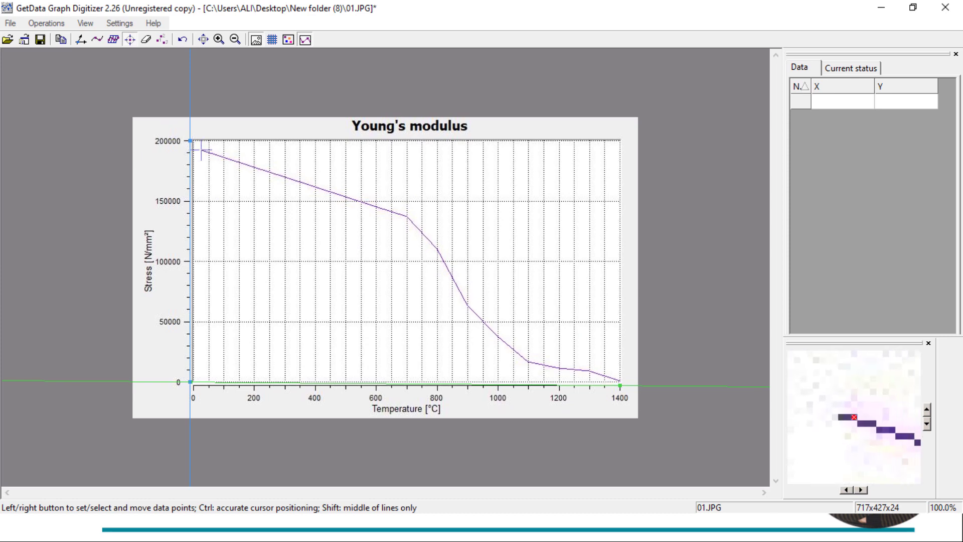
pyautogui.click(200, 150)
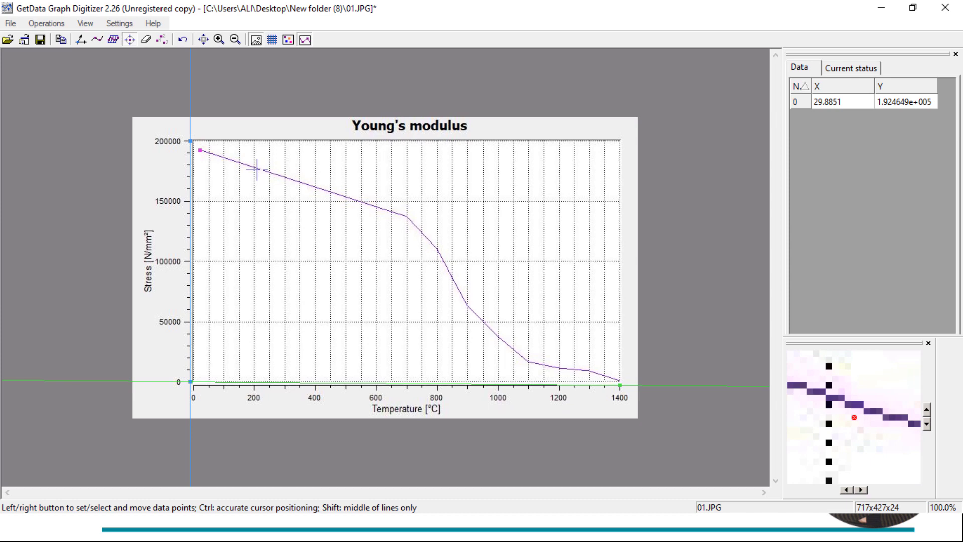
pyautogui.click(252, 167)
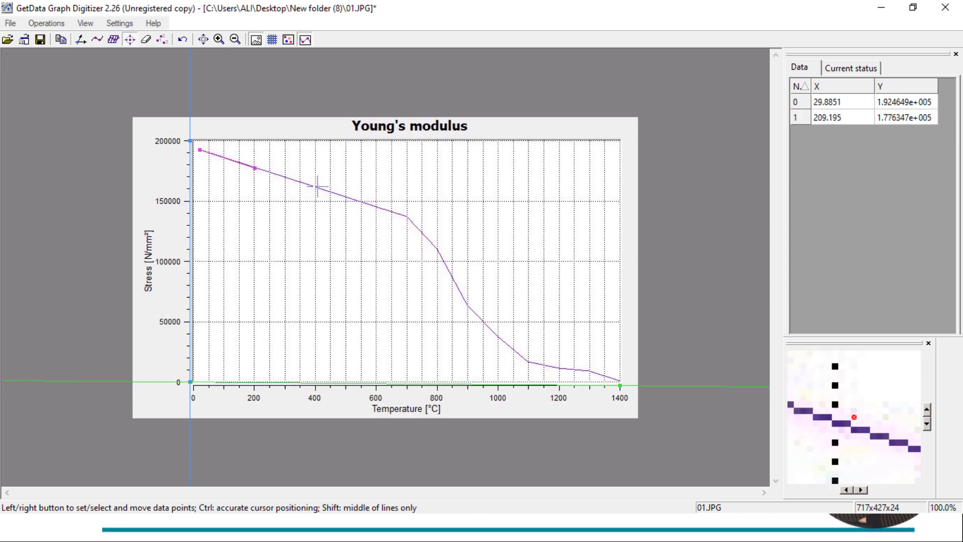
pyautogui.click(317, 187)
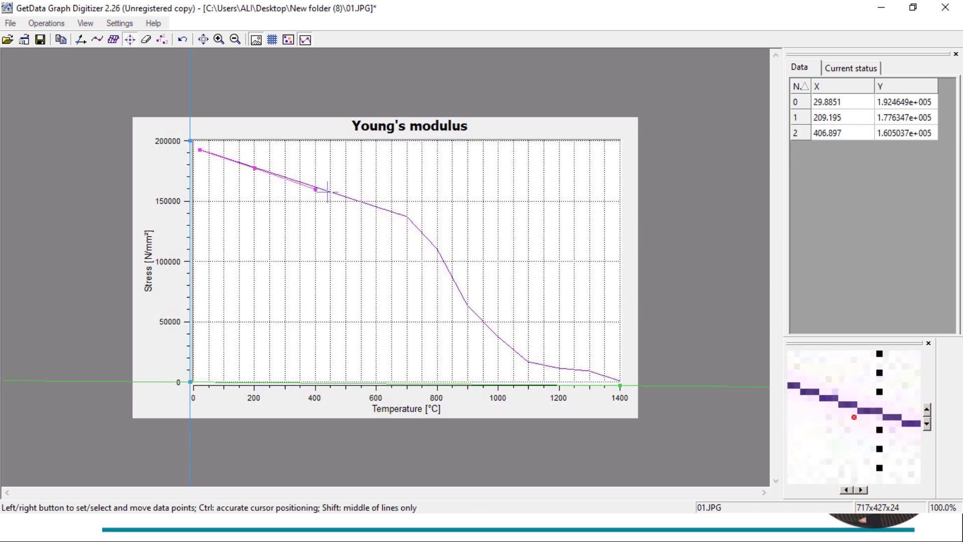
pyautogui.click(362, 199)
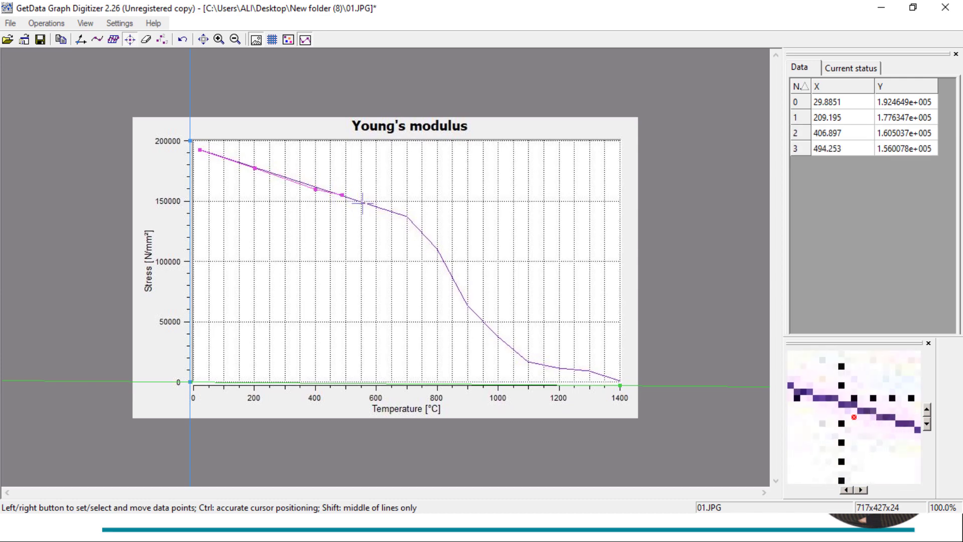
pyautogui.click(417, 227)
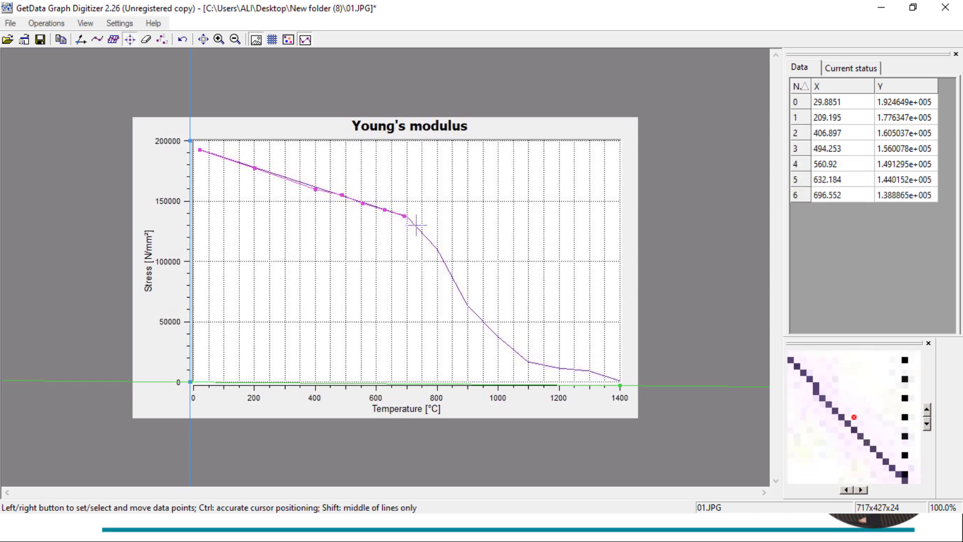
pyautogui.click(476, 322)
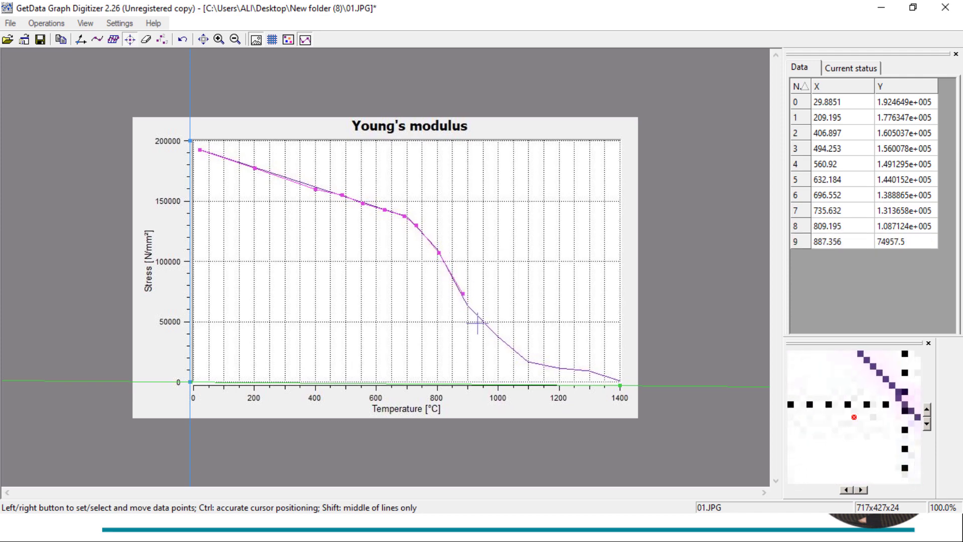
pyautogui.click(513, 354)
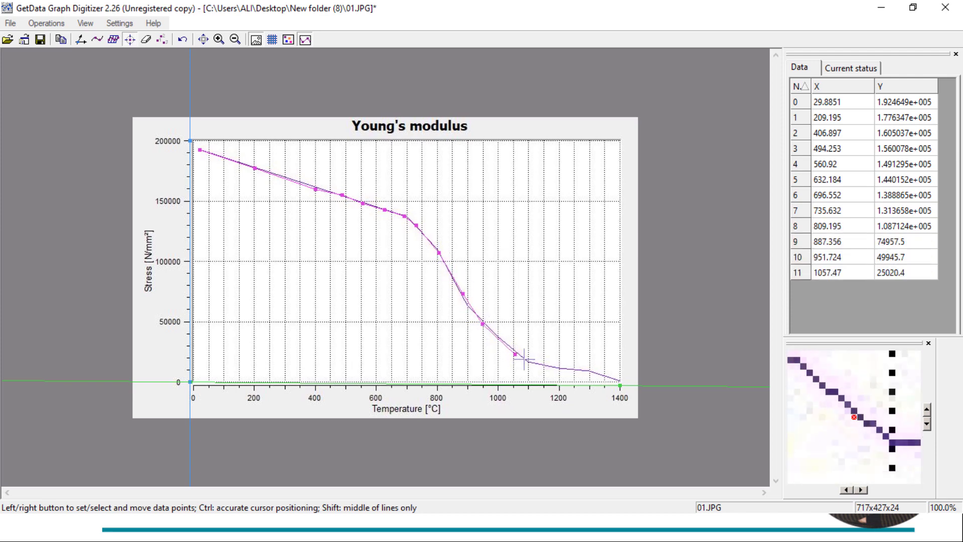
pyautogui.click(586, 372)
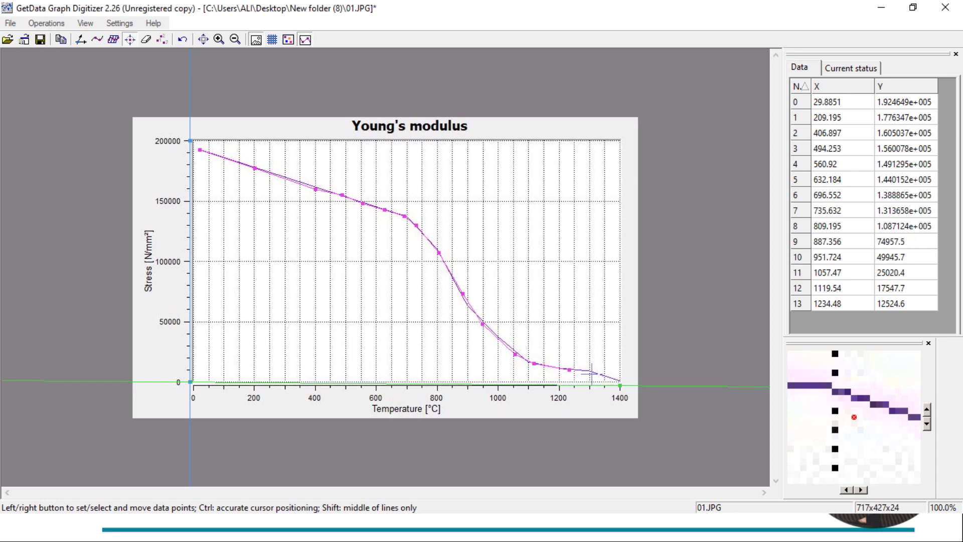
pyautogui.click(592, 375)
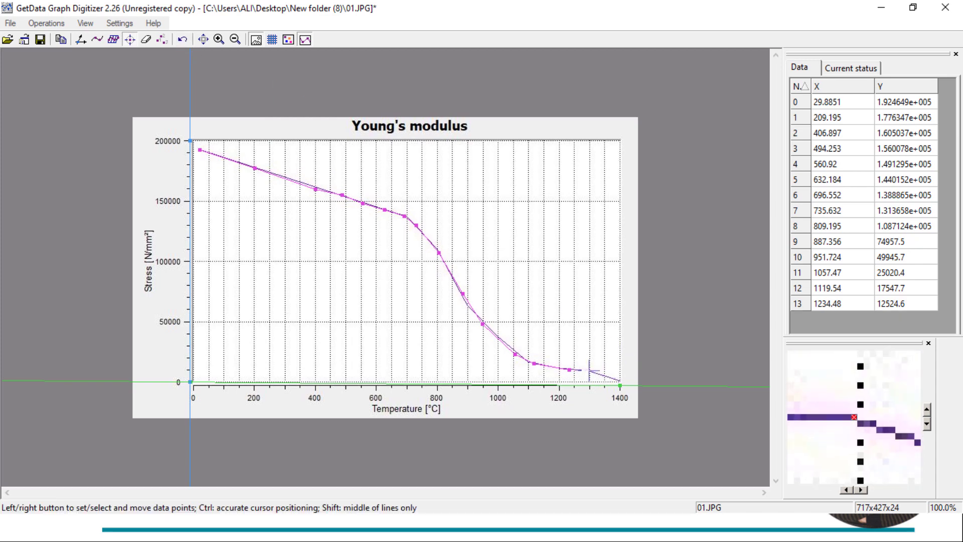
# - Add the last curve points near 1400 °C and check the data table
pyautogui.click(620, 380)
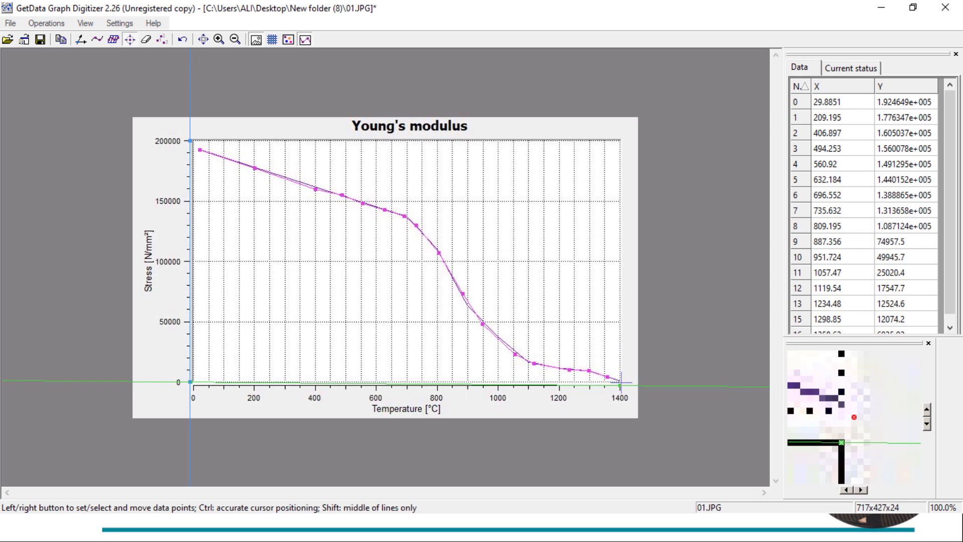
pyautogui.moveTo(543, 299)
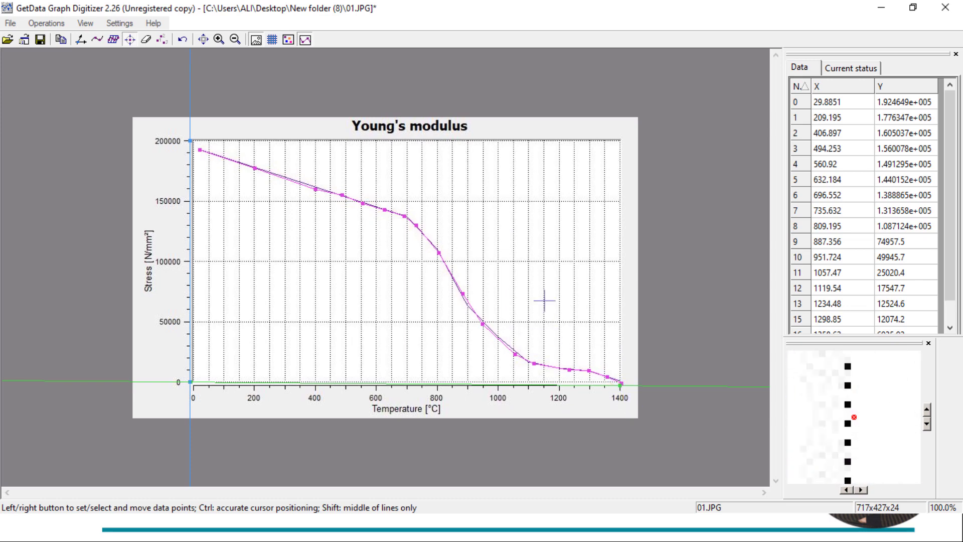
pyautogui.scroll(-3)
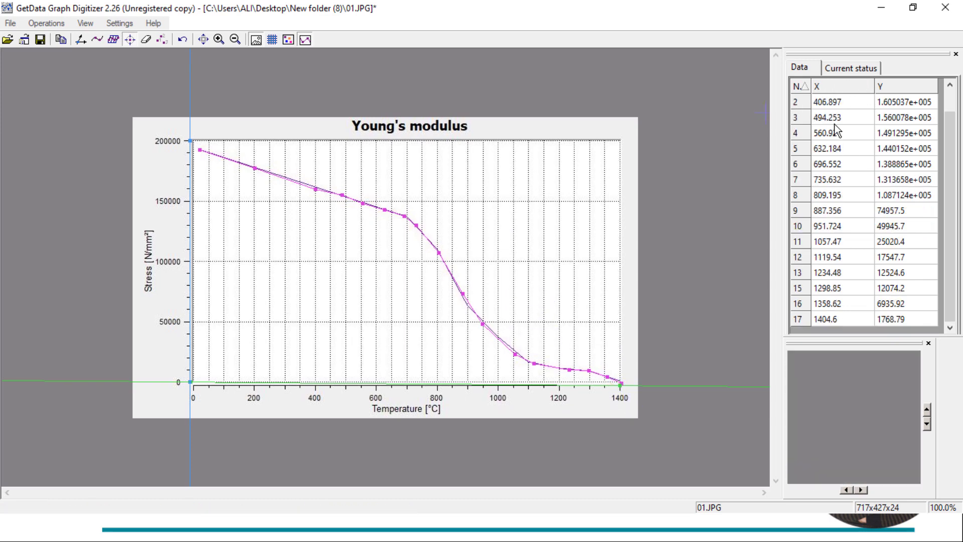
pyautogui.click(841, 303)
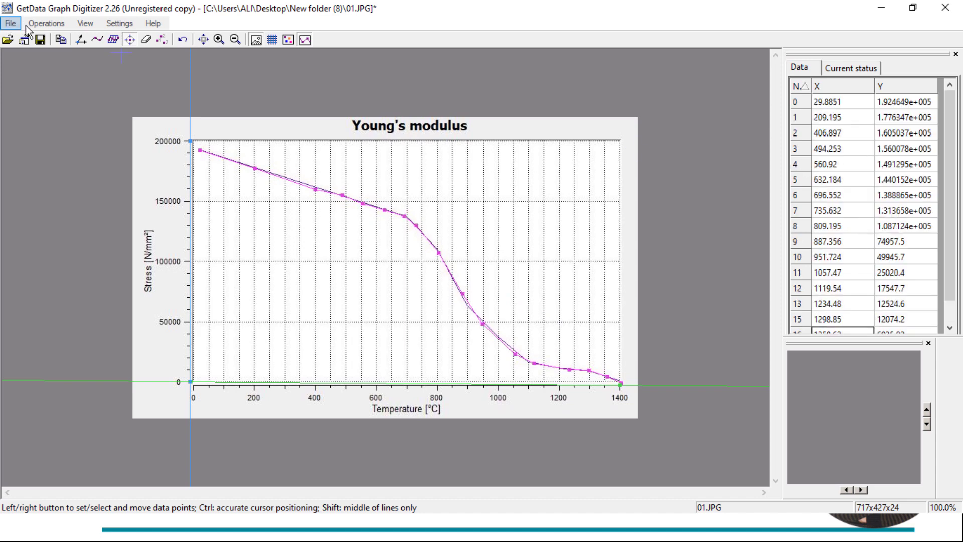
pyautogui.moveTo(691, 129)
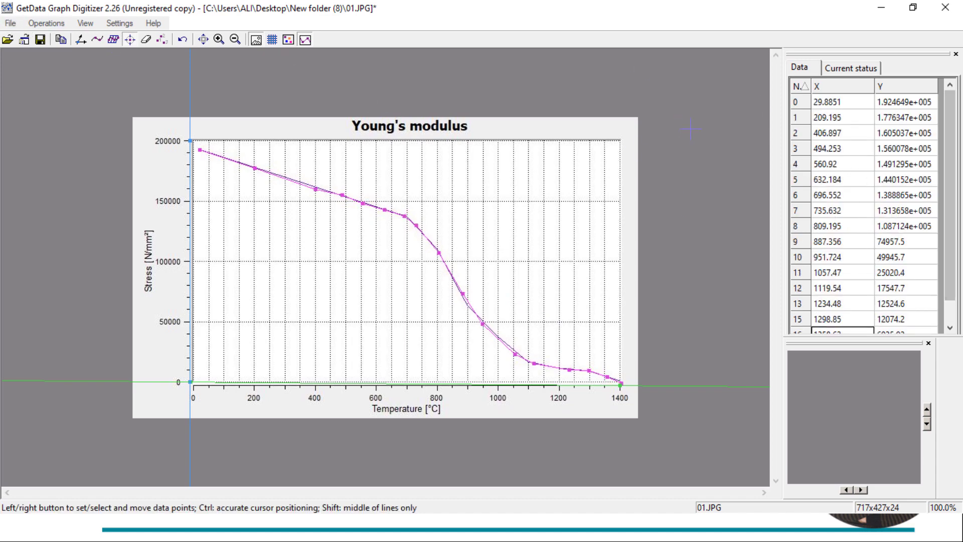
# - Start exporting the data as 01.xls and open the file format list
pyautogui.click(10, 23)
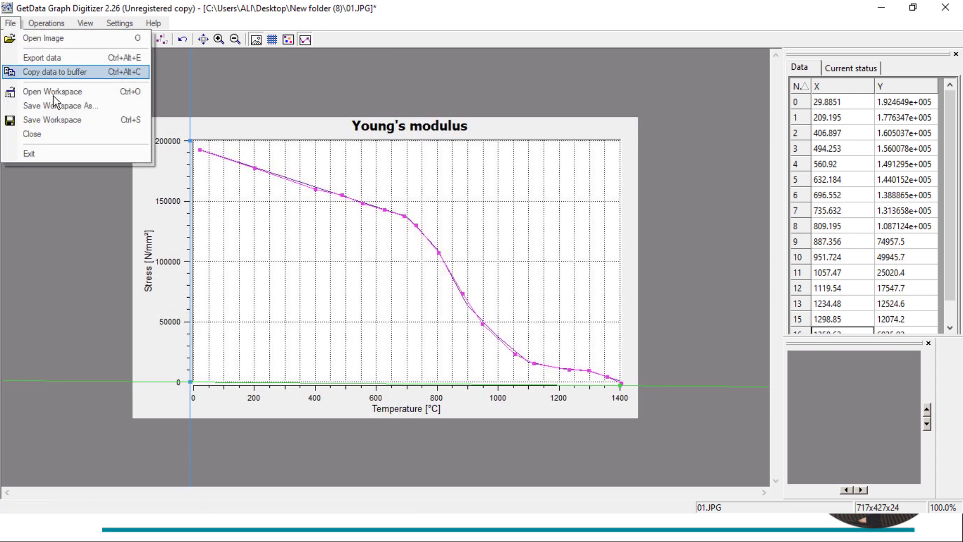
pyautogui.click(42, 57)
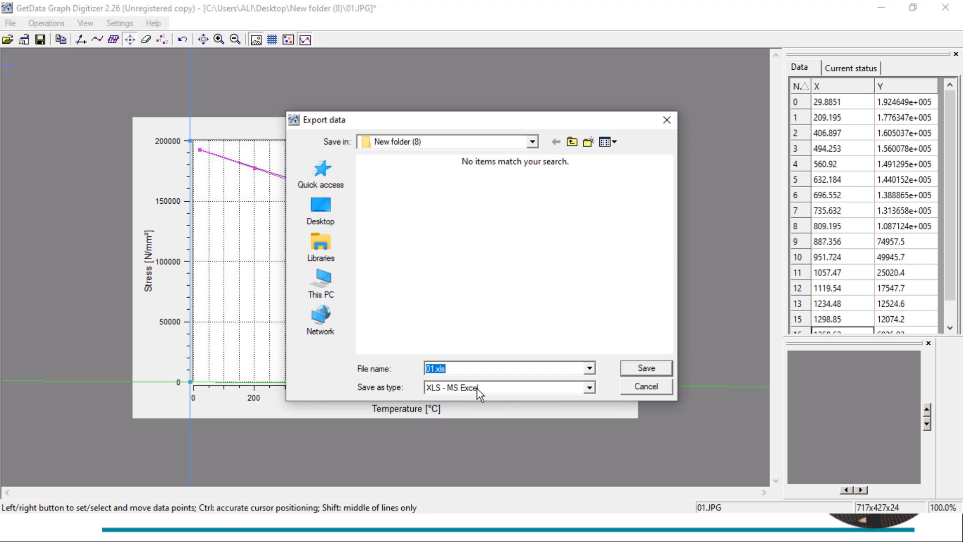
pyautogui.click(586, 387)
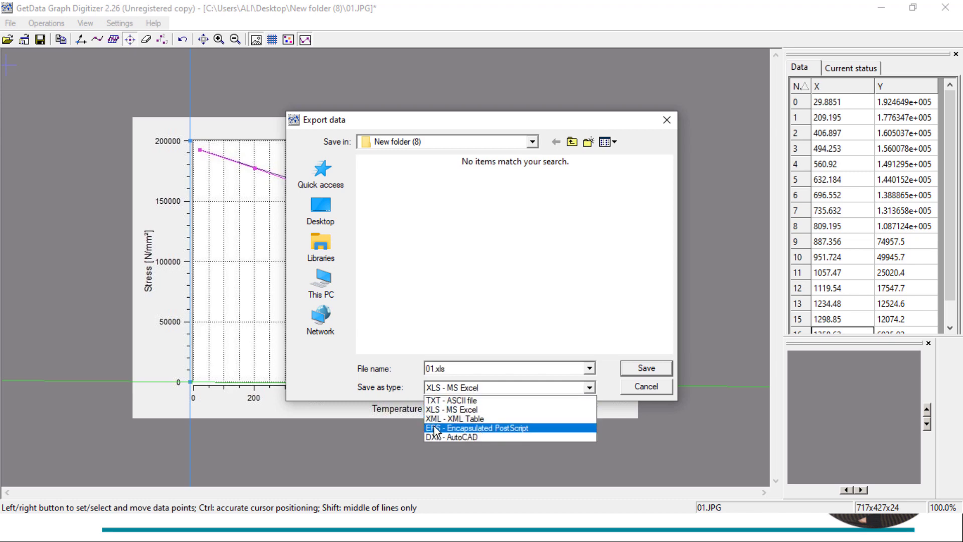
pyautogui.moveTo(469, 438)
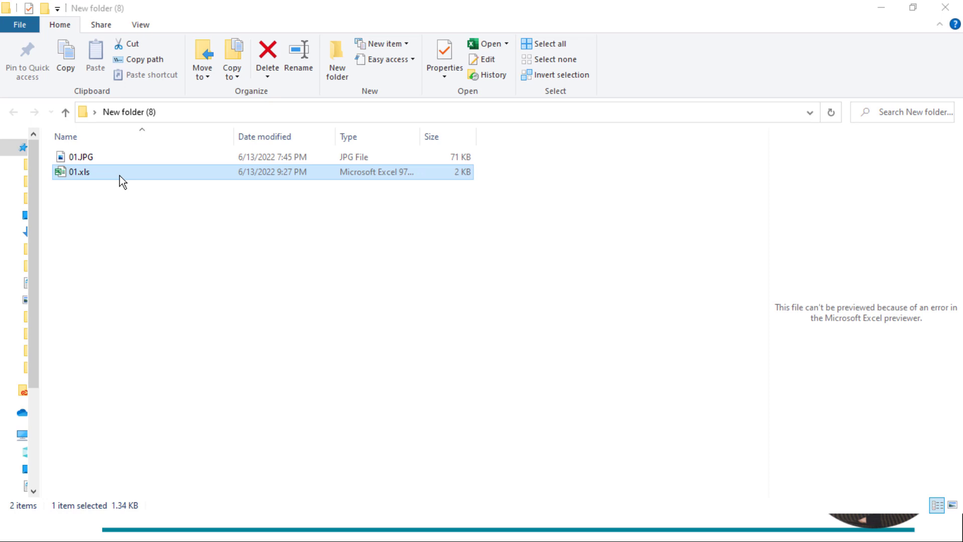
# - Open 01.xls from New folder (8) in Excel to view the X and Y columns
pyautogui.doubleClick(79, 172)
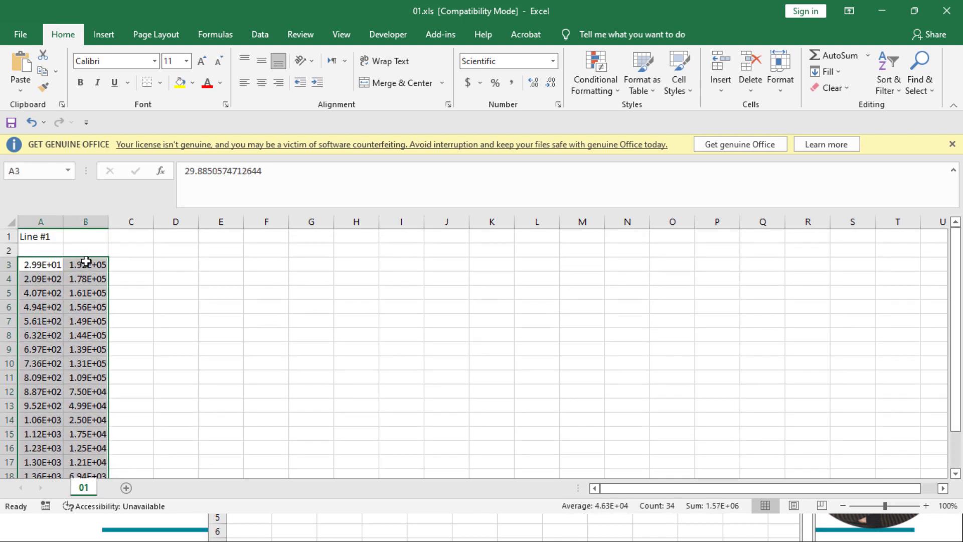
# - Insert a Scatter with Smooth Lines chart from the digitized X–Y columns
pyautogui.click(104, 35)
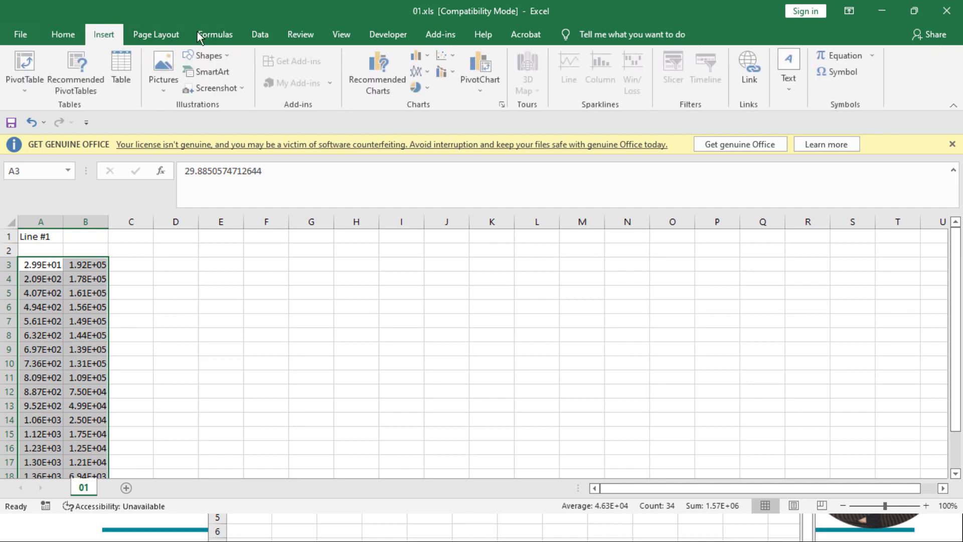
pyautogui.click(446, 55)
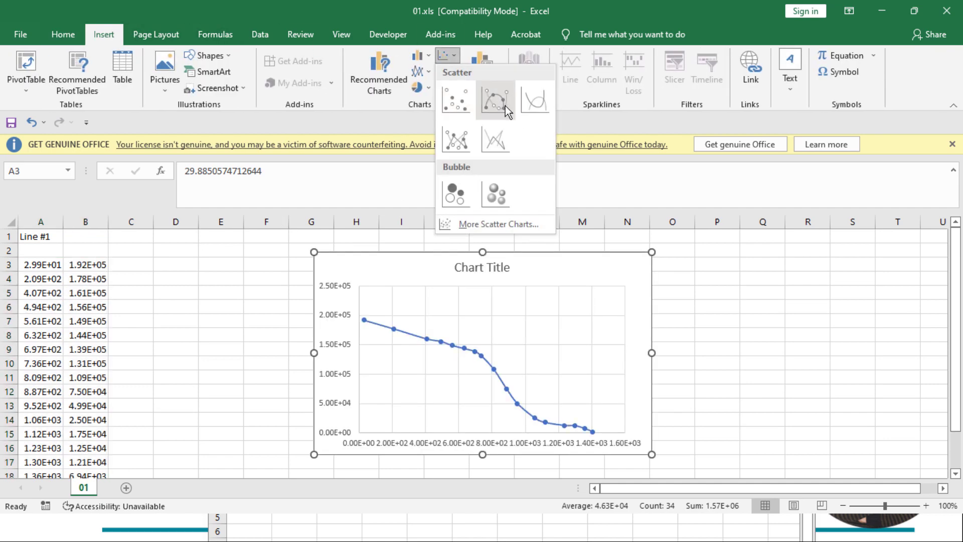
pyautogui.click(495, 99)
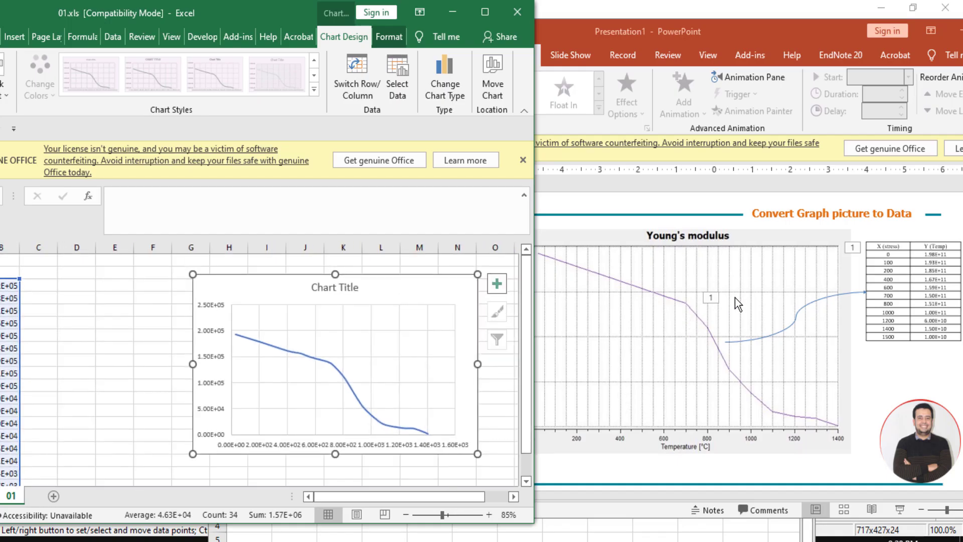
# - Show the chart's element options via the Chart Elements (+) button
pyautogui.click(496, 282)
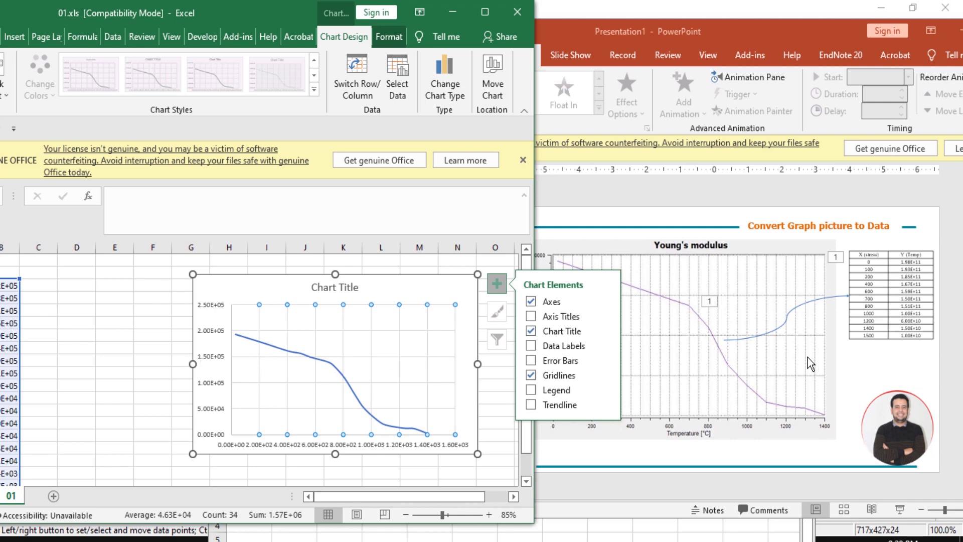
pyautogui.moveTo(673, 396)
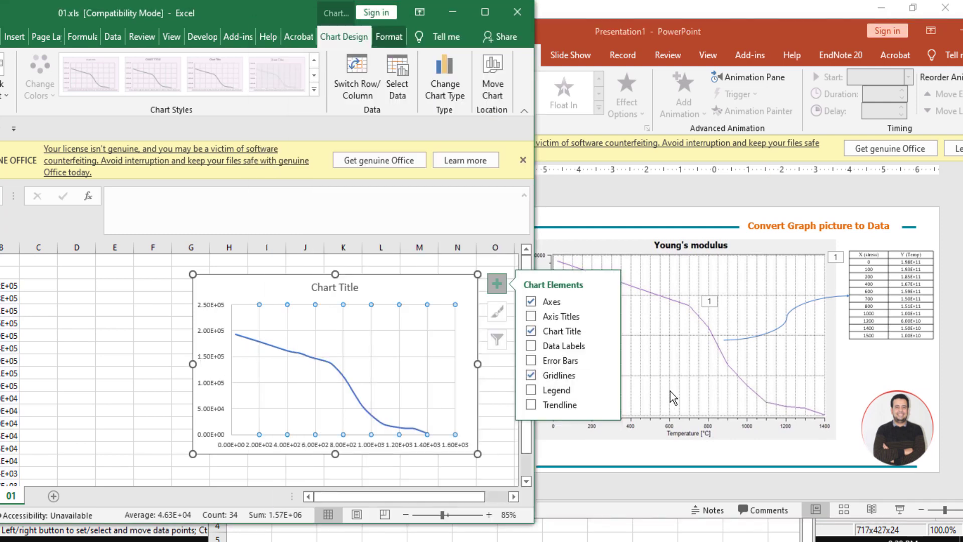